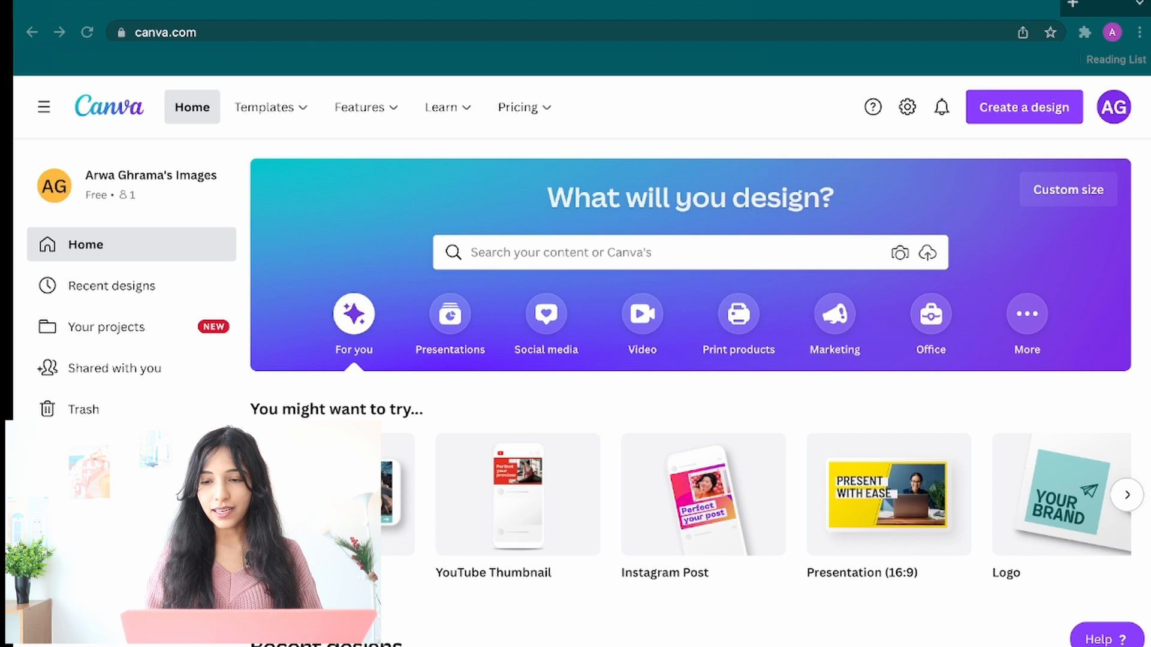
# Create a 1920×1080 custom design and apply the Thanks for Watching outro template
pyautogui.click(1067, 189)
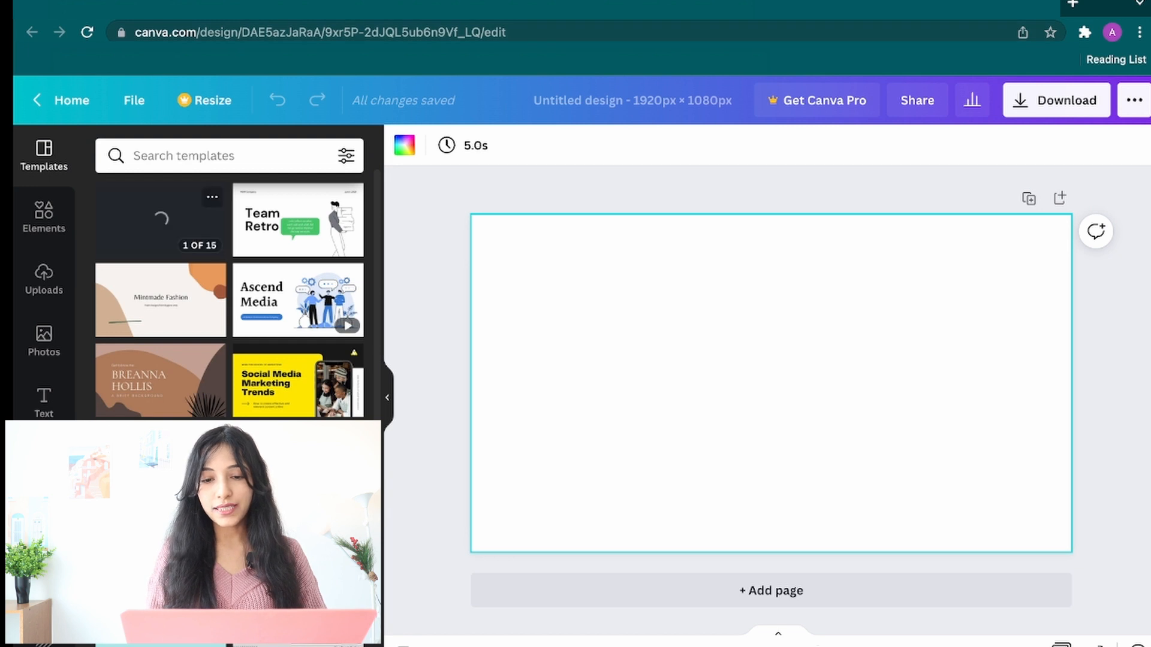
pyautogui.click(44, 280)
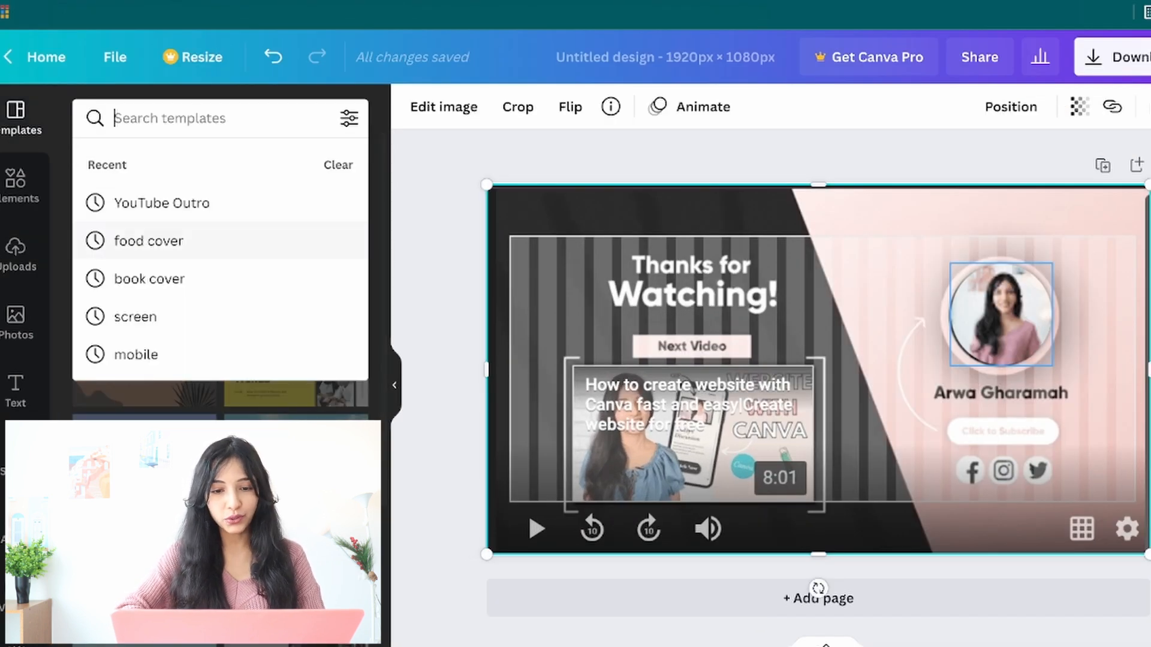
# Search templates for 'outro' and browse down the results for a red outro page
pyautogui.write('outro')
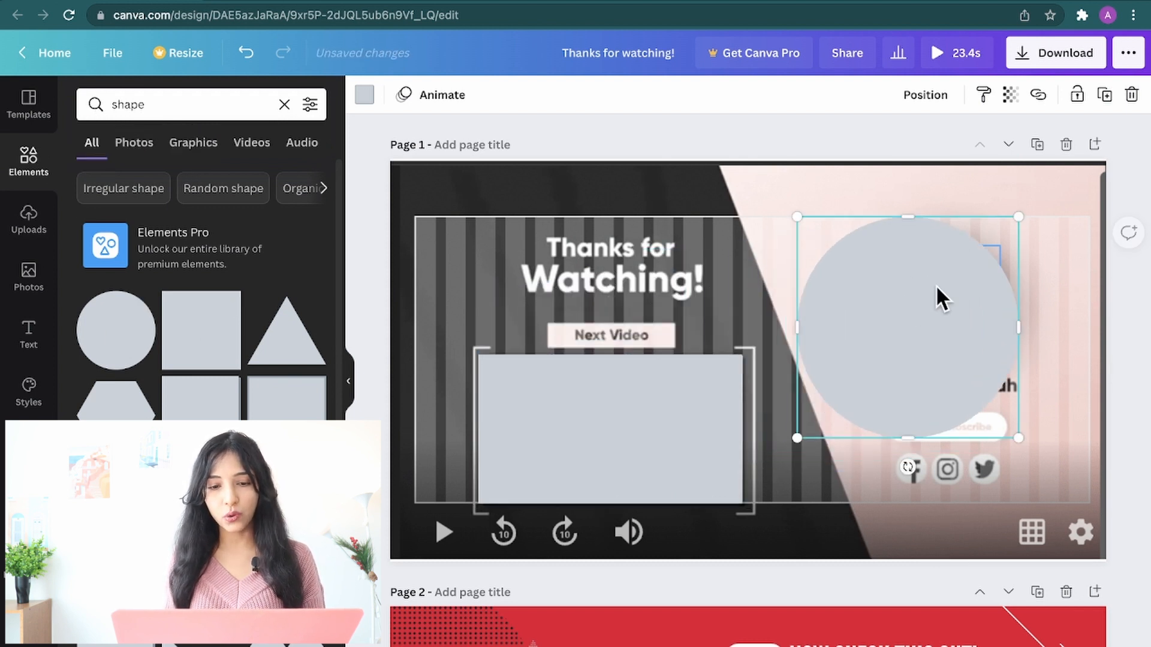
pyautogui.scroll(-3)
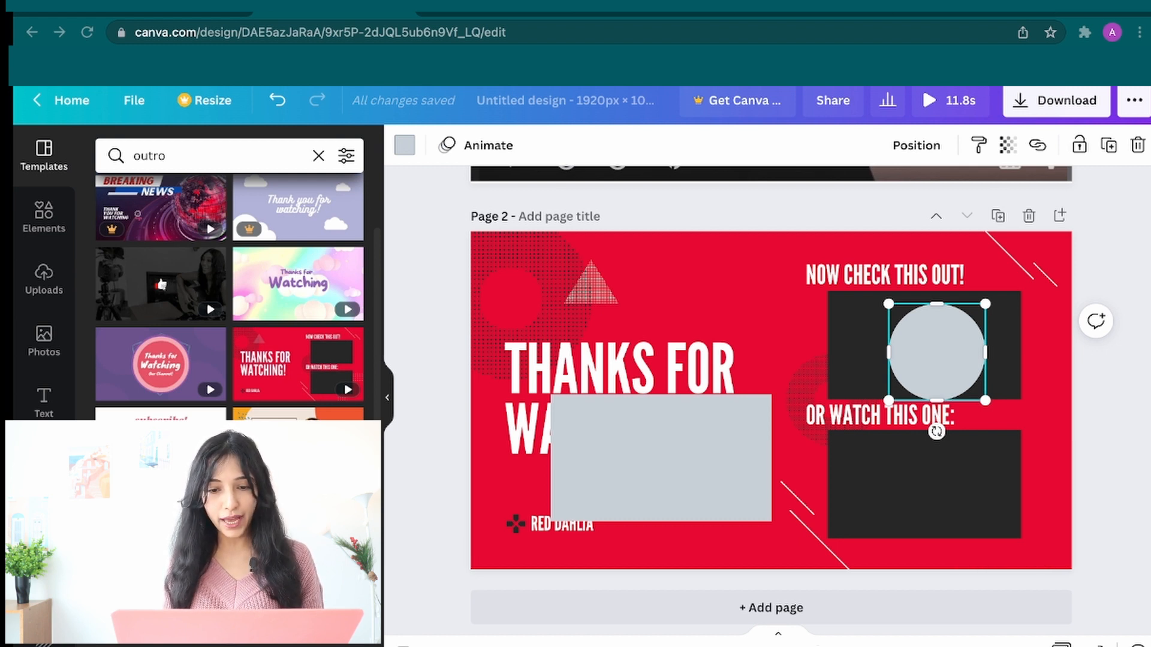
# Replace page 2's red background with a pampas-grass stock video and add a SUBSCRIBE heading
pyautogui.click(404, 145)
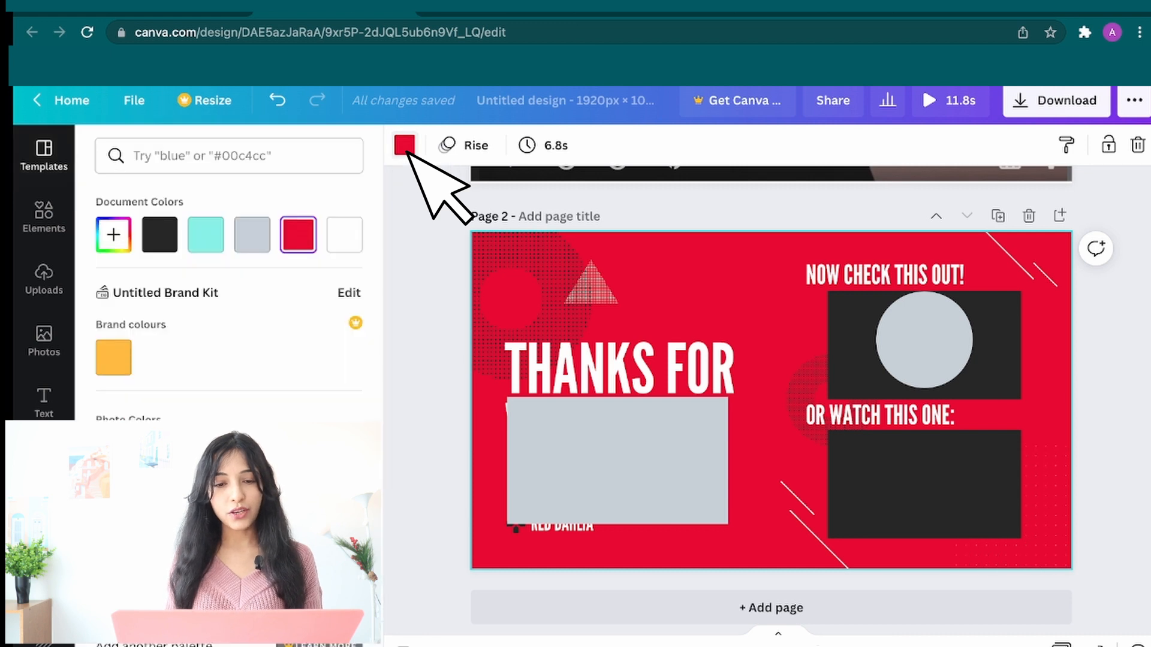
pyautogui.scroll(-3)
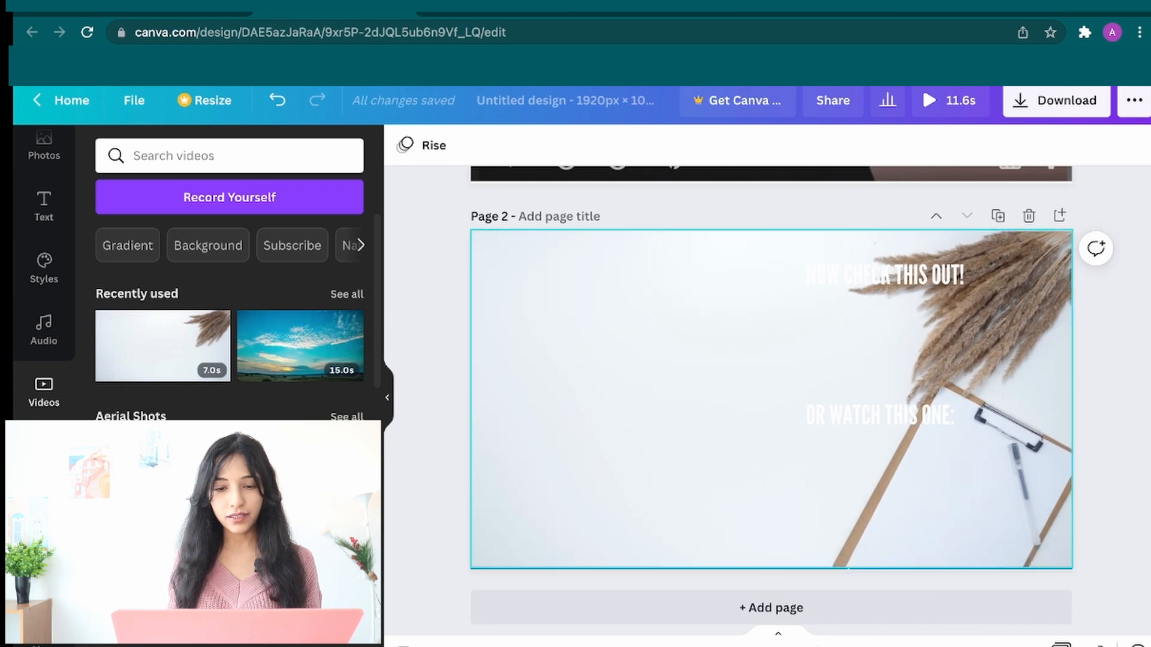
pyautogui.click(946, 145)
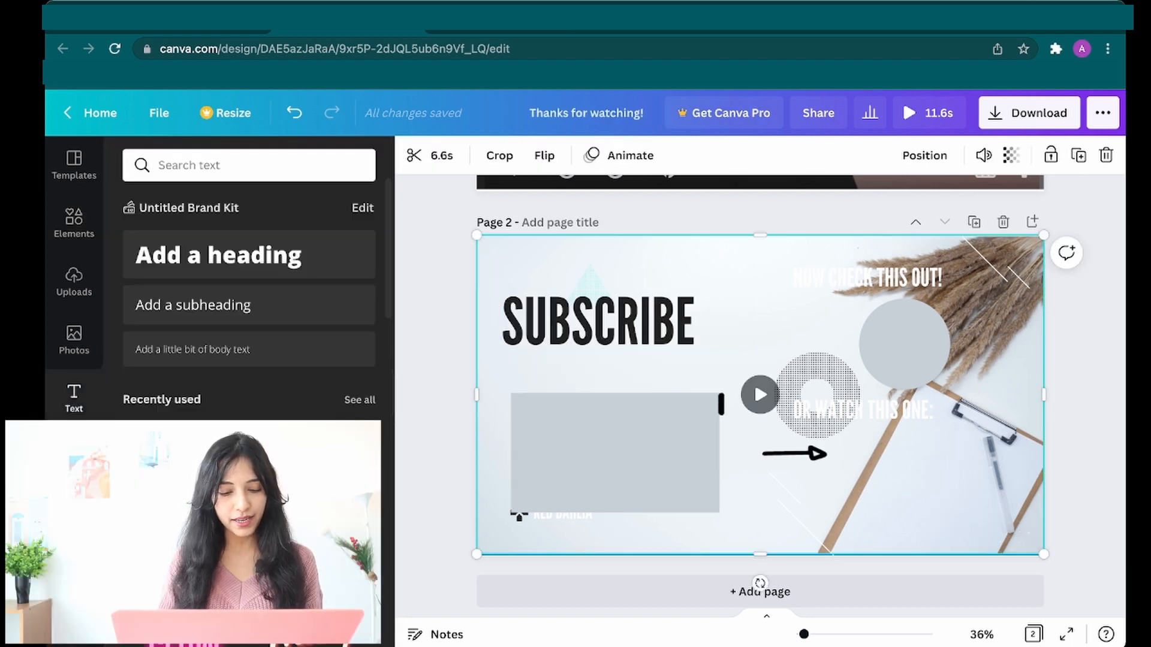
# Restyle the SUBSCRIBE heading beside the outlined circle, then select page 3's background
pyautogui.click(598, 321)
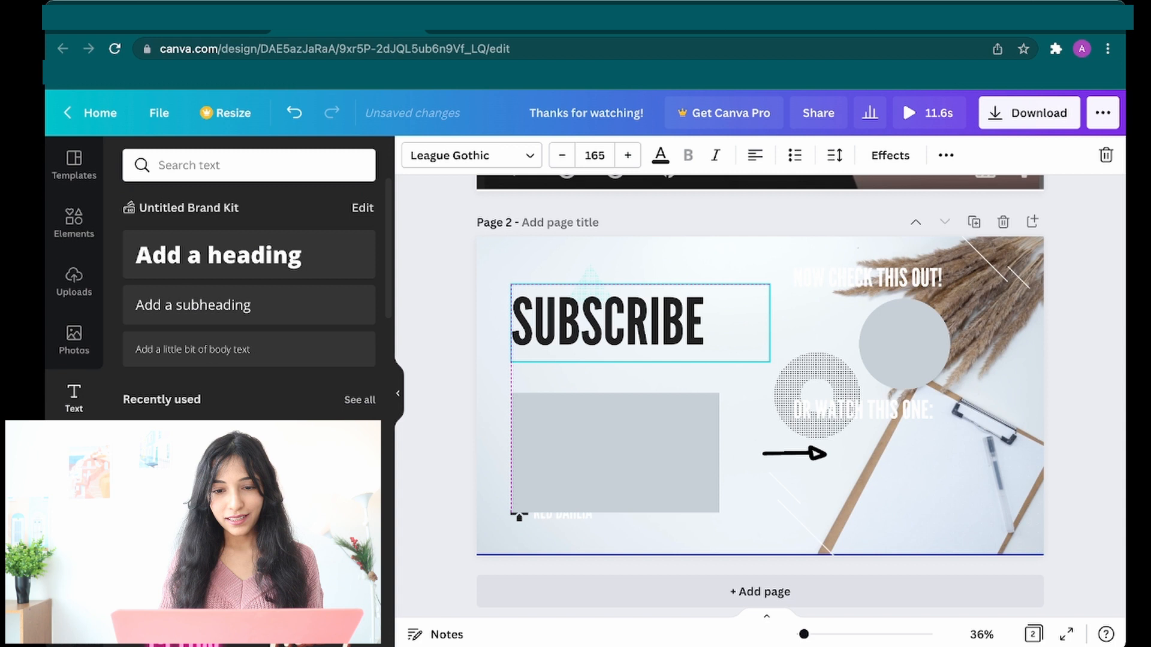
pyautogui.click(609, 322)
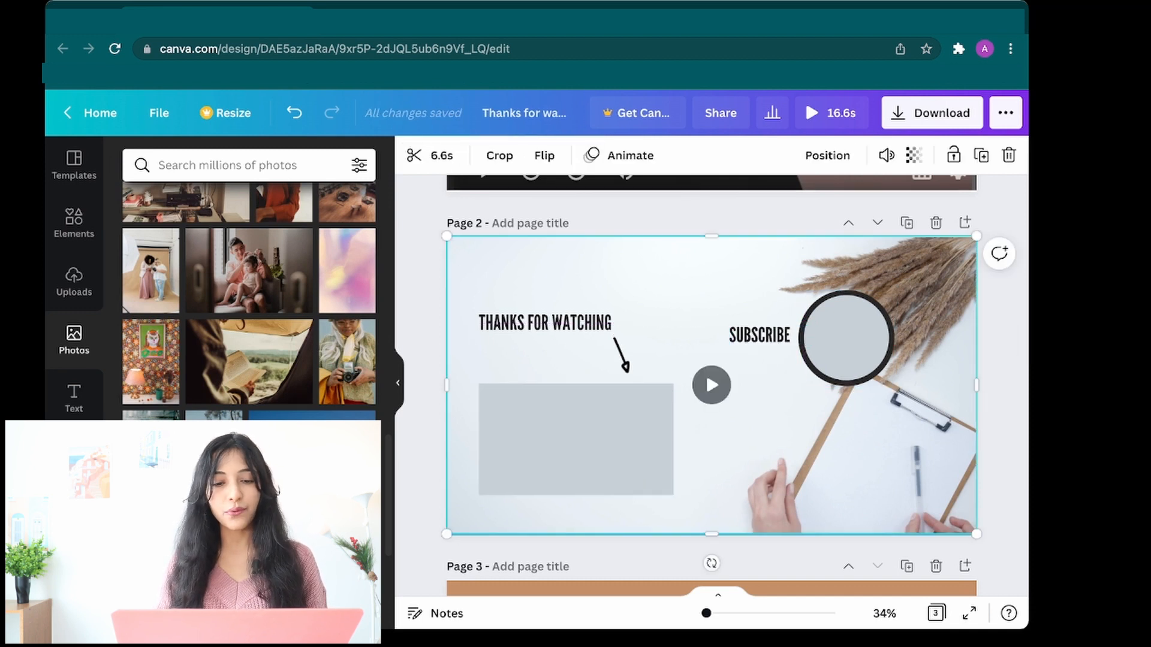
pyautogui.click(845, 337)
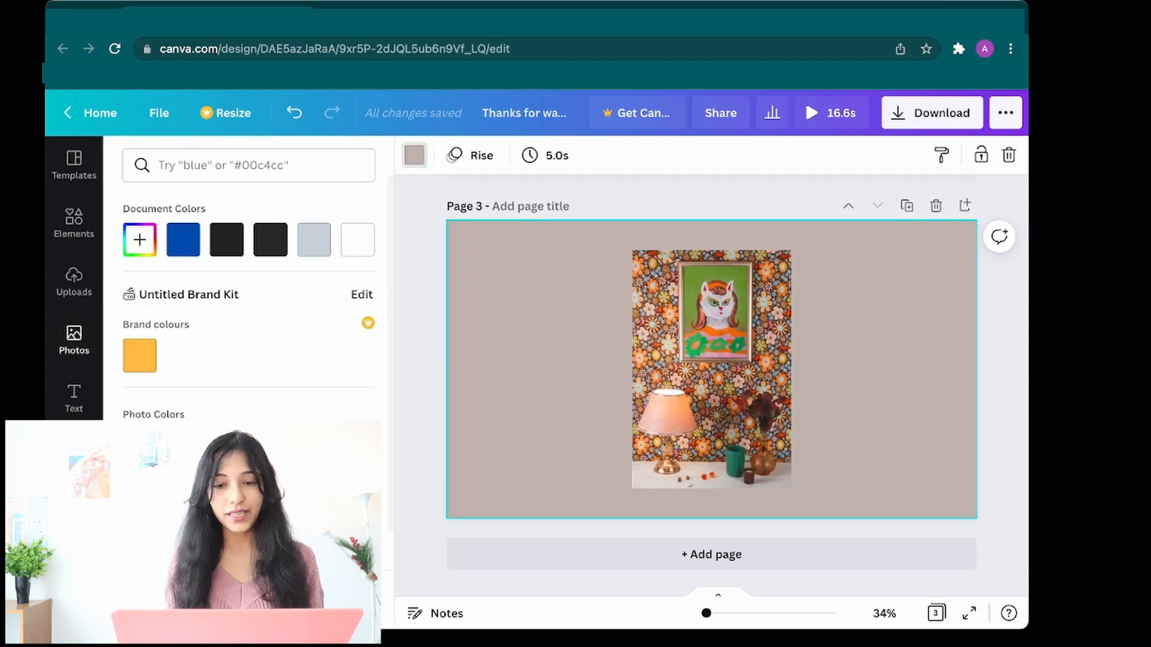
# Give page 3 a muted brown background colour behind the wallpaper-room photo
pyautogui.click(139, 356)
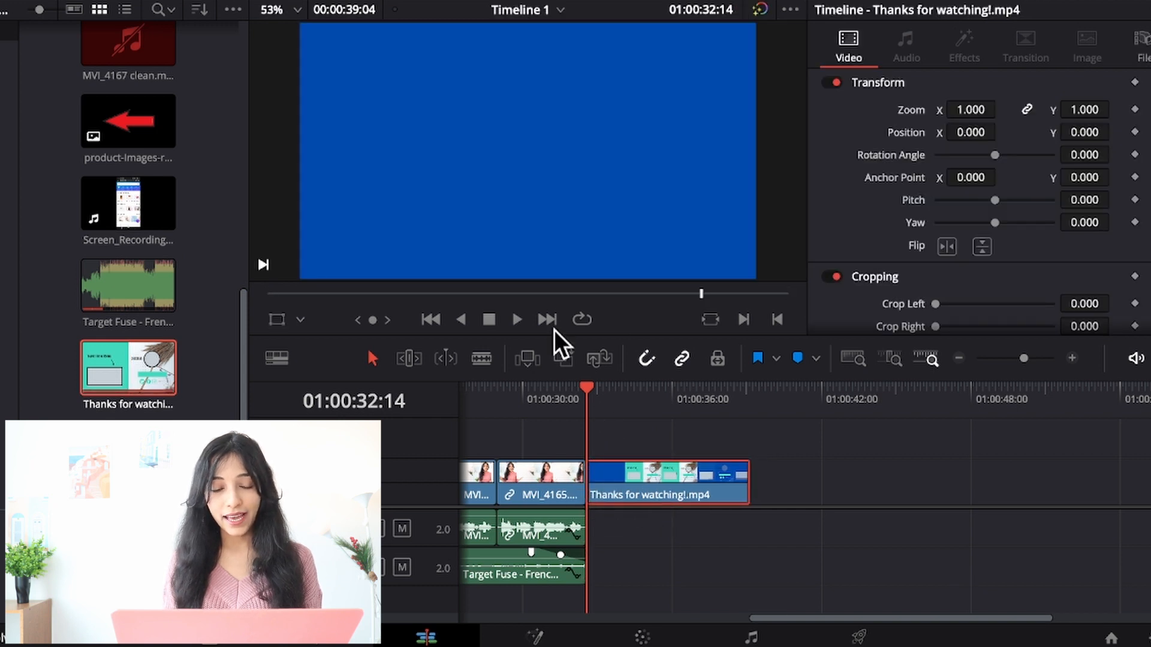
# Preview the 'Thanks for watching!.mp4' end card in the Resolve viewer
pyautogui.click(515, 319)
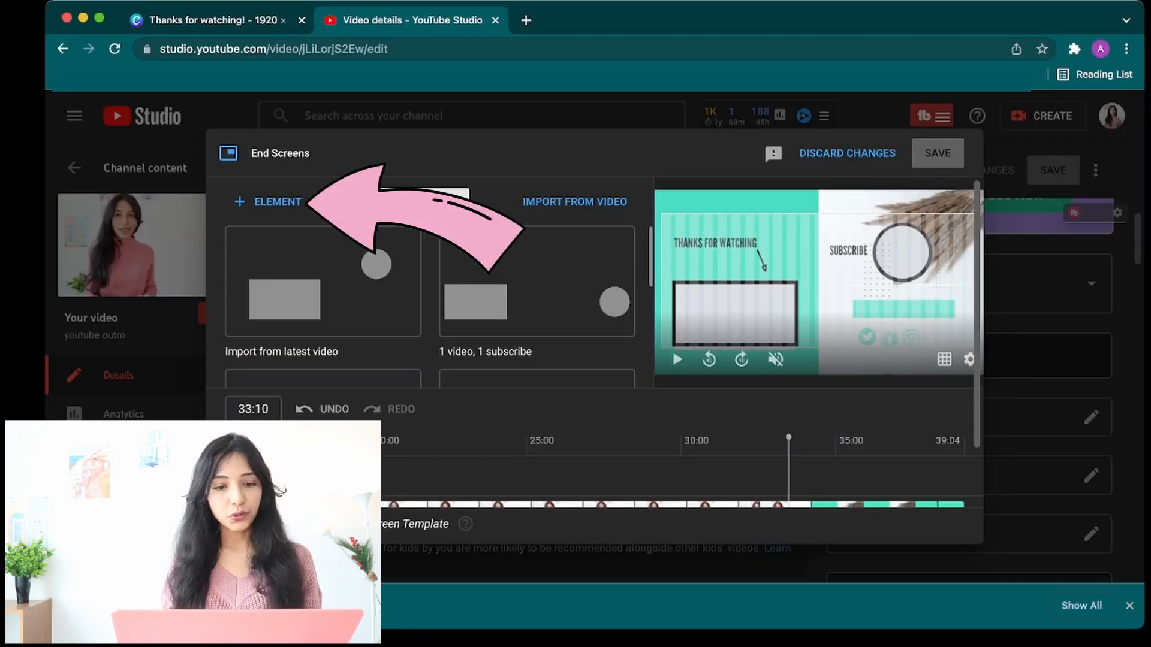
# Add a Subscribe end-screen element running 20:00 to 39:04 over the outro
pyautogui.click(268, 201)
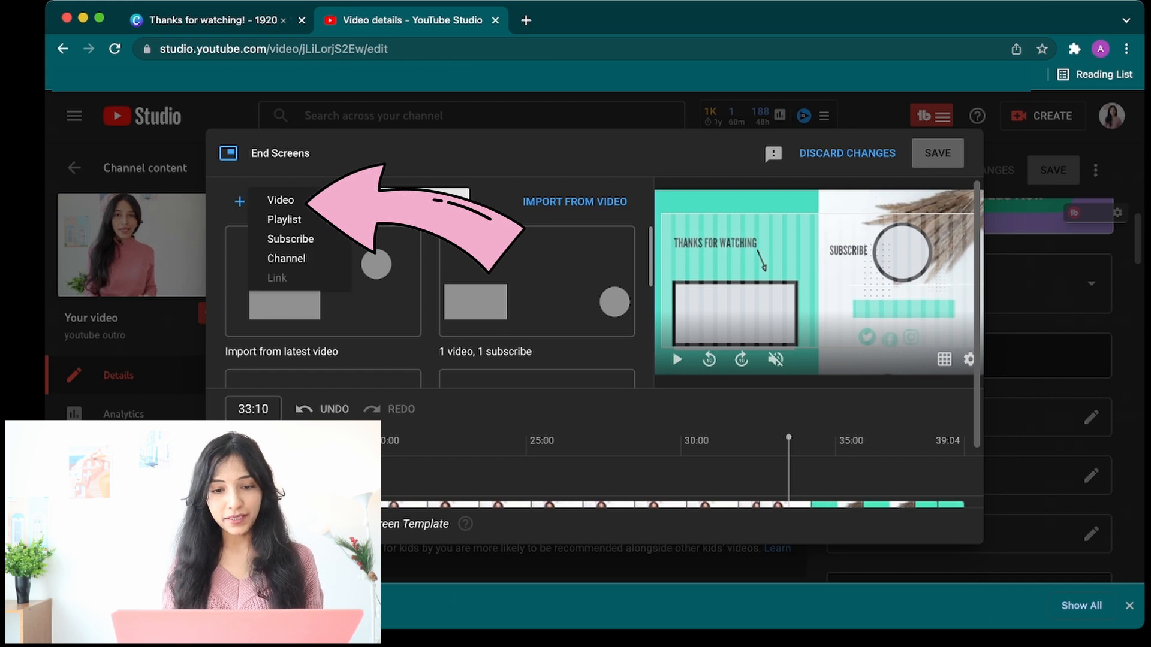
pyautogui.click(290, 238)
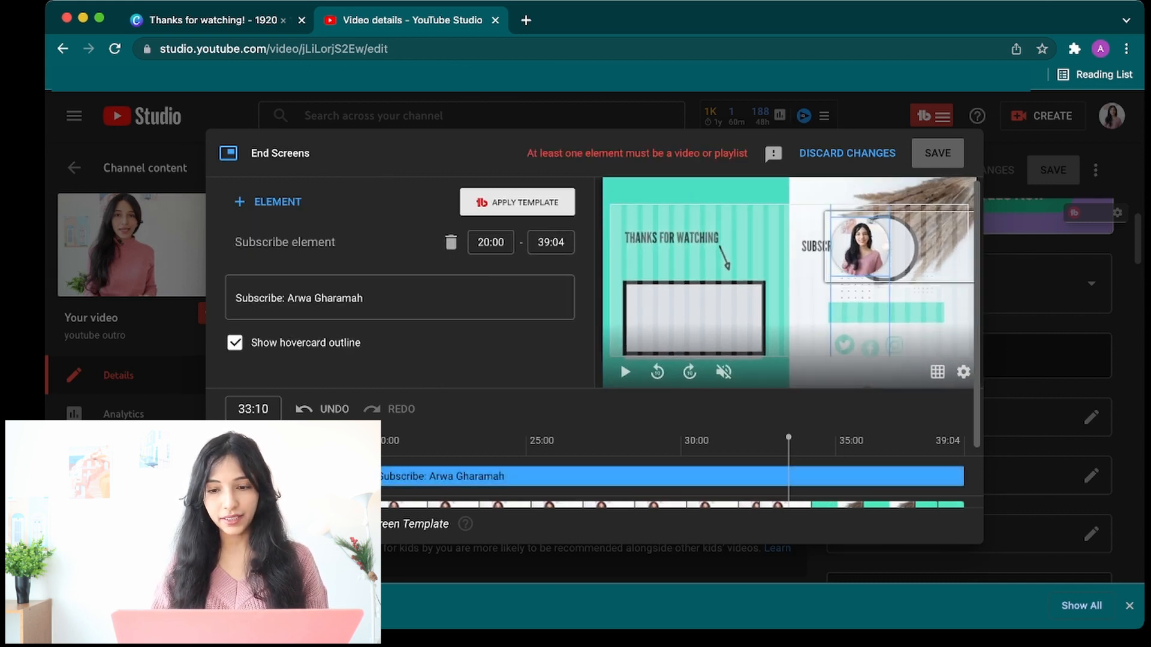